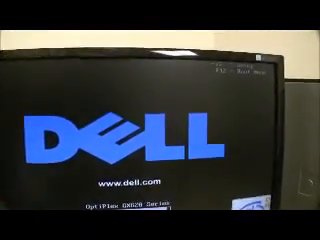
Open the F12 one-time boot menu and choose the Onboard Network Controller
key("f12")
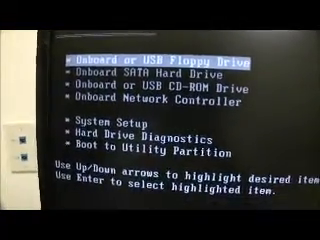
key("Down")
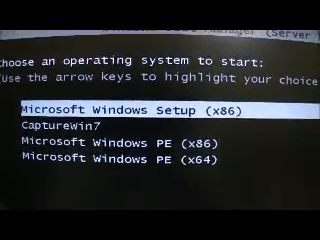
Start Microsoft Windows Setup (x86) from the WDS boot manager
key("enter")
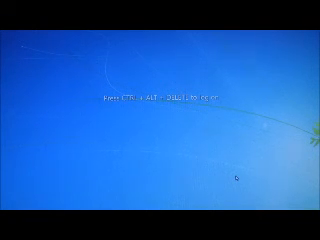
Press Ctrl+Alt+Delete to show the user name and password fields
key("ctrl+alt+delete")
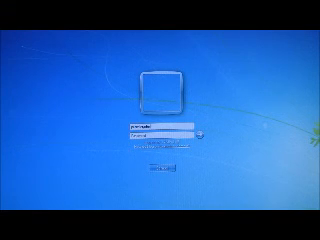